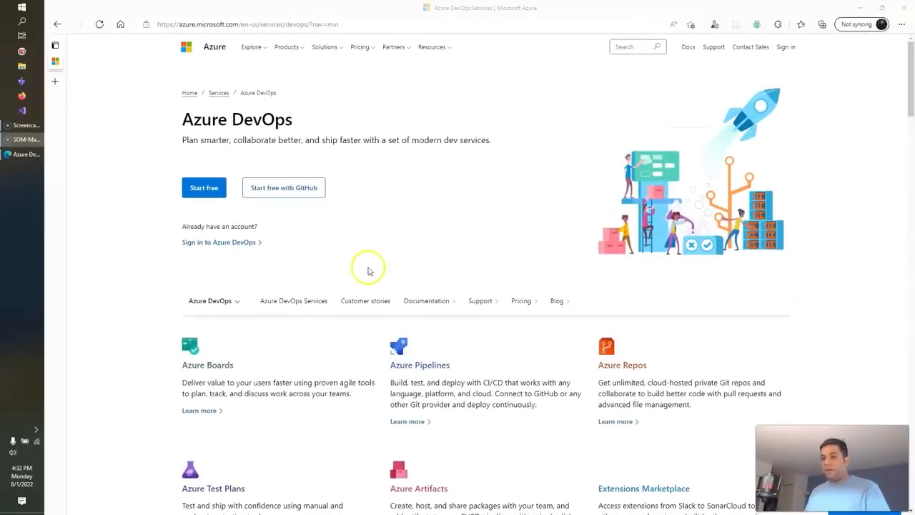
mouse_move(334, 250)
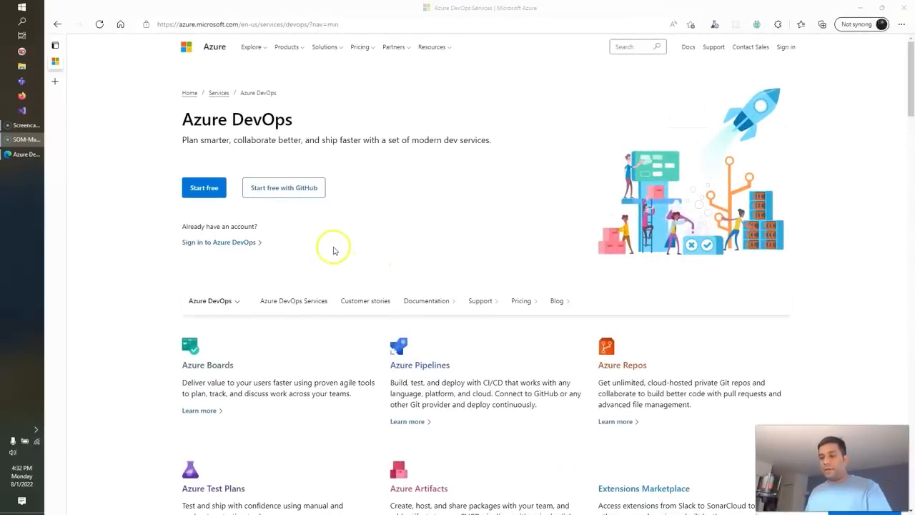
- Sign in to Azure DevOps with the Microsoft account and confirm the prompts
left_click(218, 242)
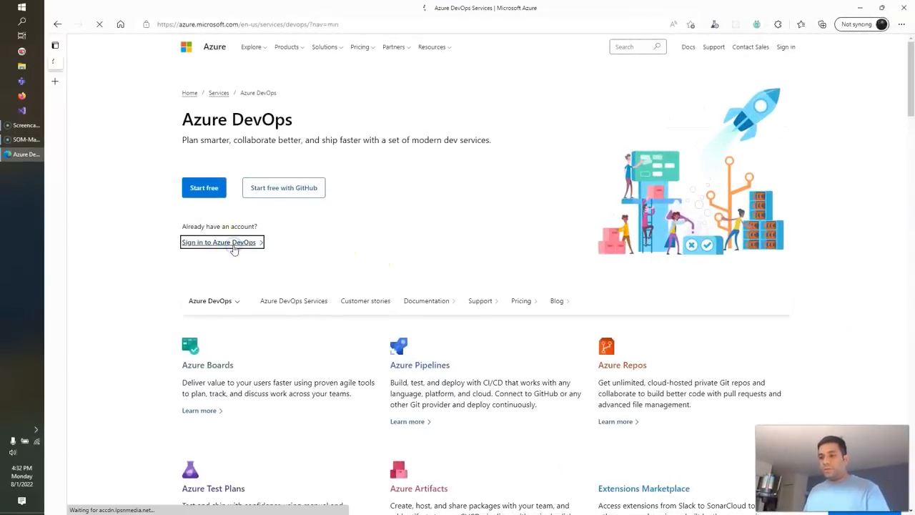
left_click(218, 242)
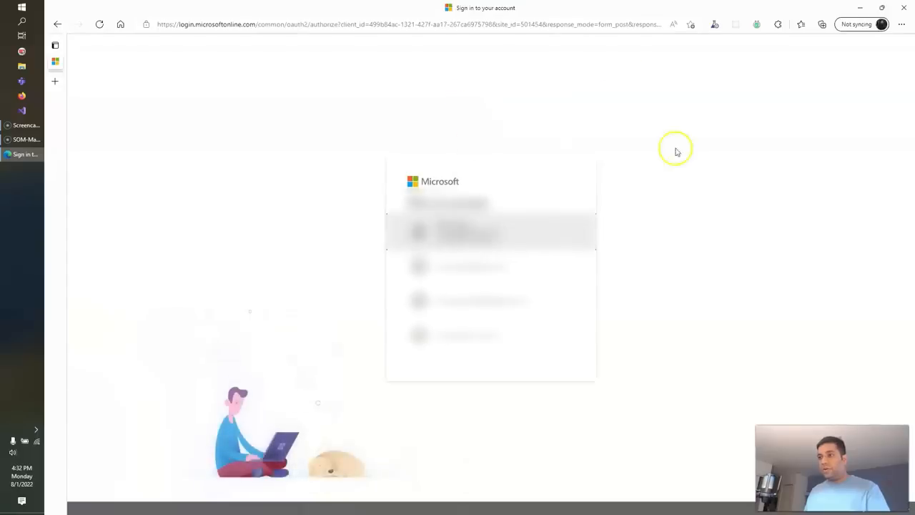
left_click(491, 267)
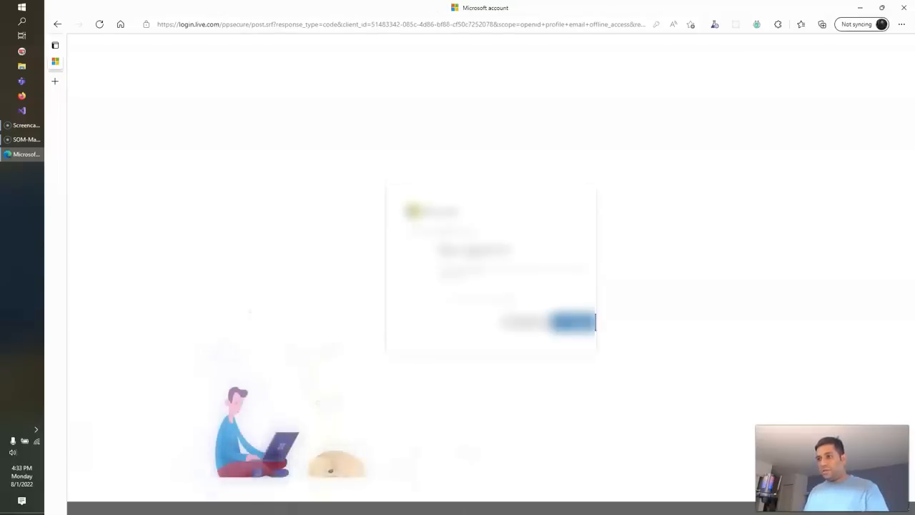
left_click(574, 322)
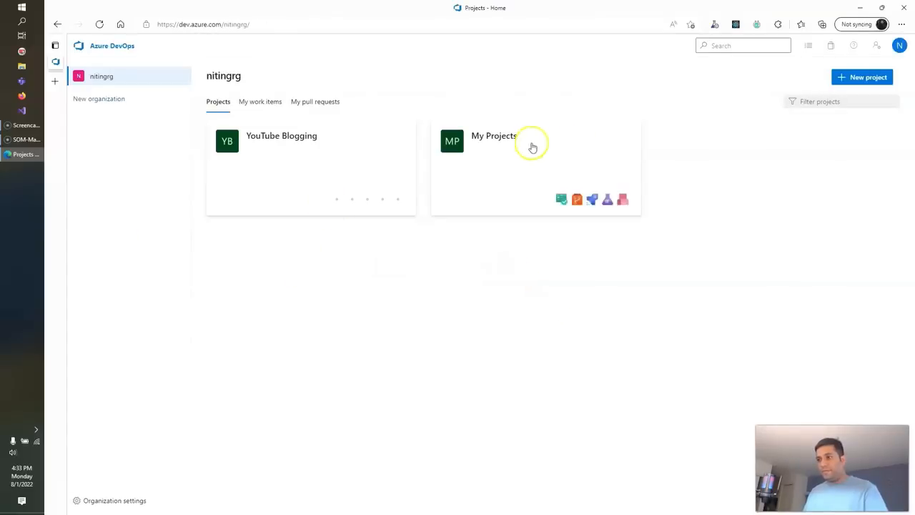
mouse_move(298, 178)
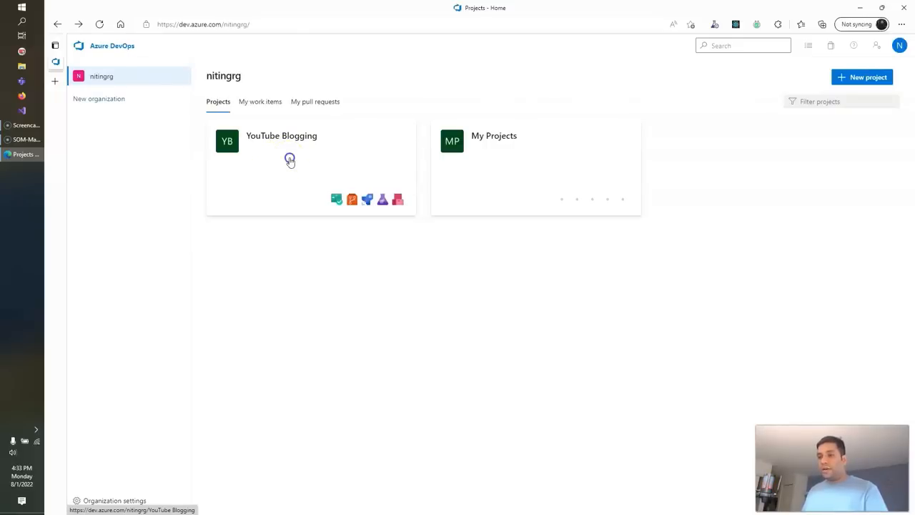
- Open the YouTube Blogging project card to view its AzureFunctionApp repository files
left_click(281, 136)
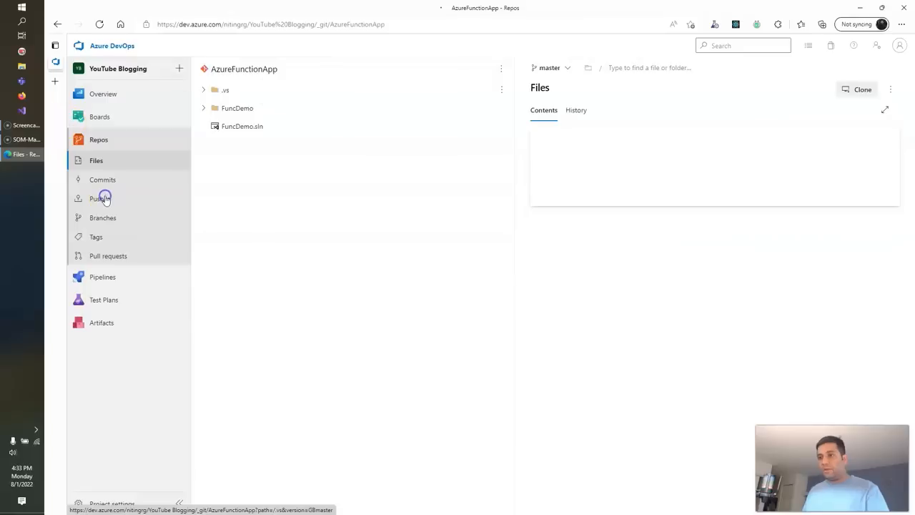
- Create a new Git repository named DemoUpload from the repository dropdown
left_click(357, 46)
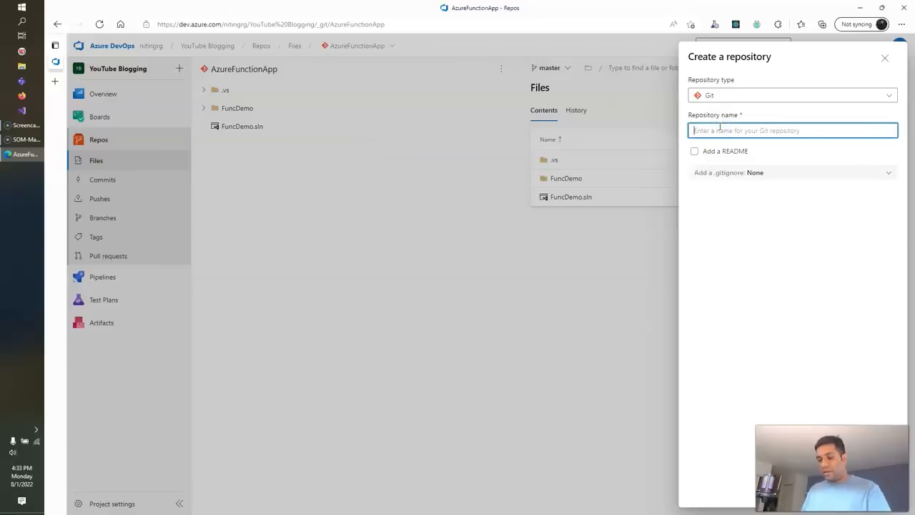
type("DemoUpload")
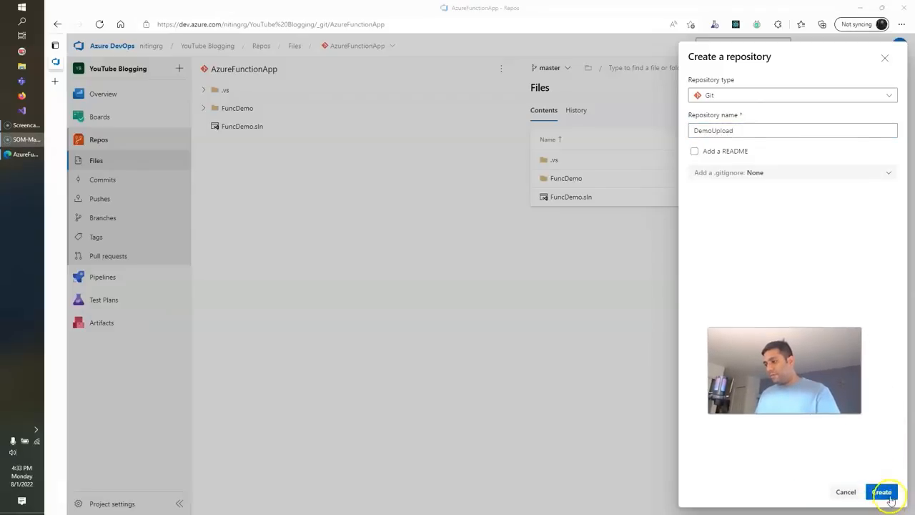
left_click(881, 491)
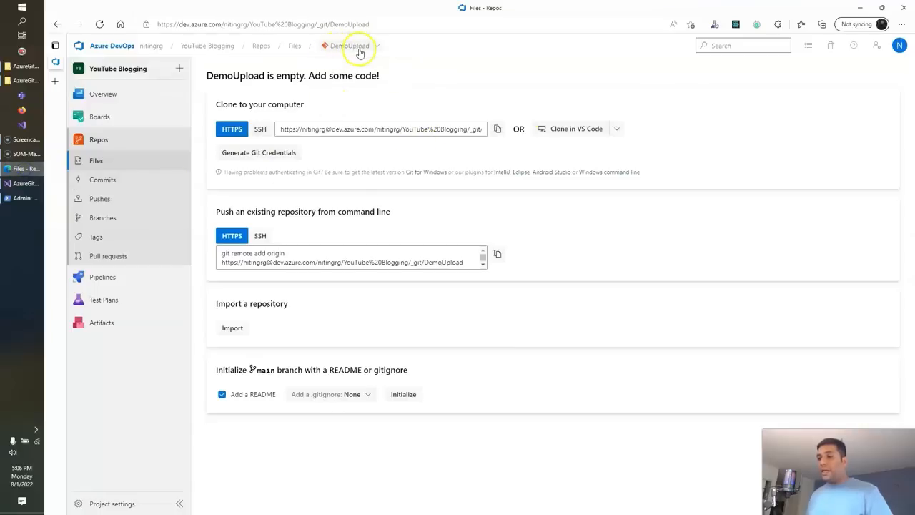
mouse_move(40, 188)
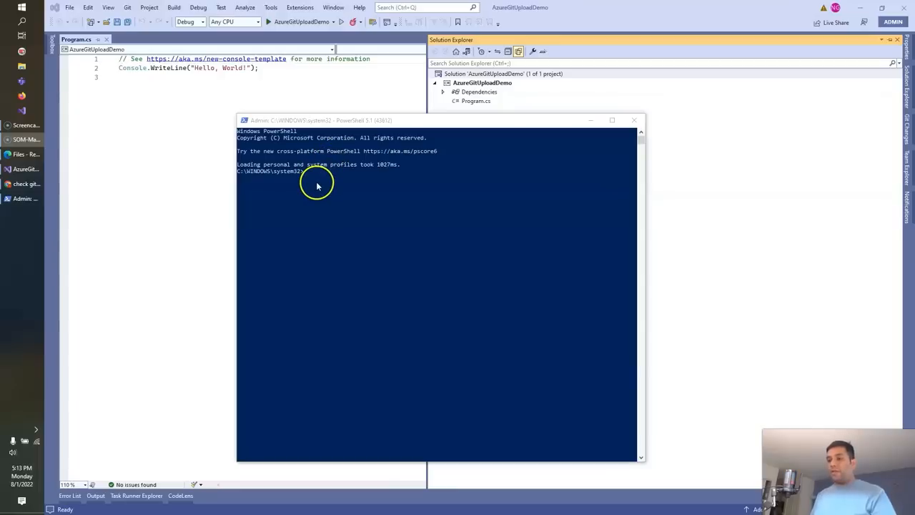
- Run git in PowerShell and highlight part of its help output
type("git")
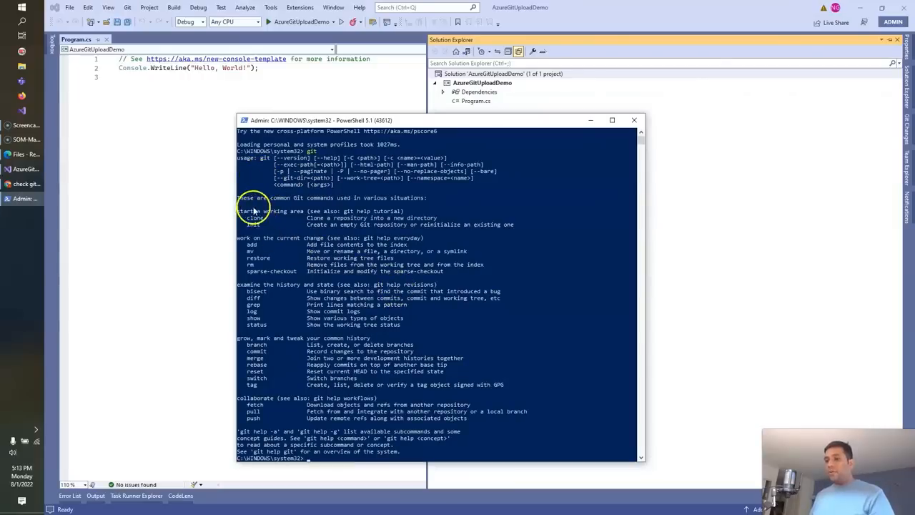
left_click_drag(237, 211, 486, 436)
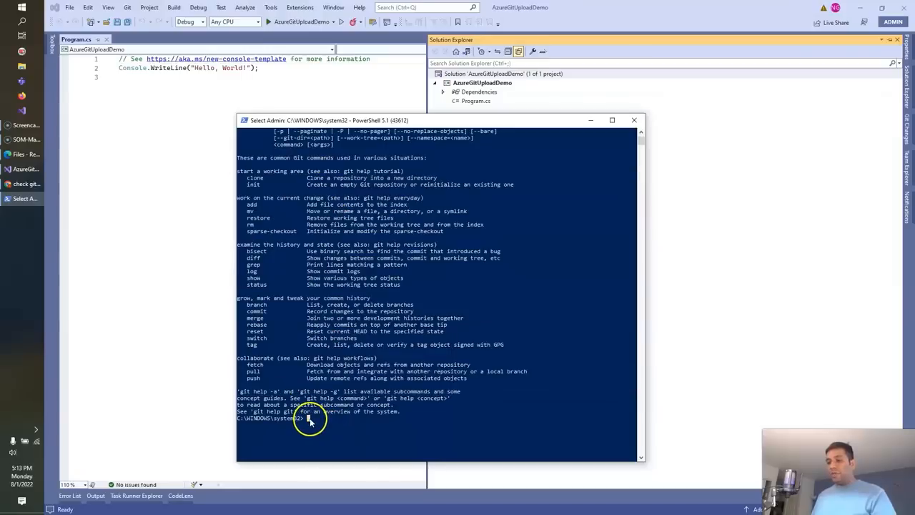
- Run git --version and highlight the reported version 2.28.0.windows.1
type("git")
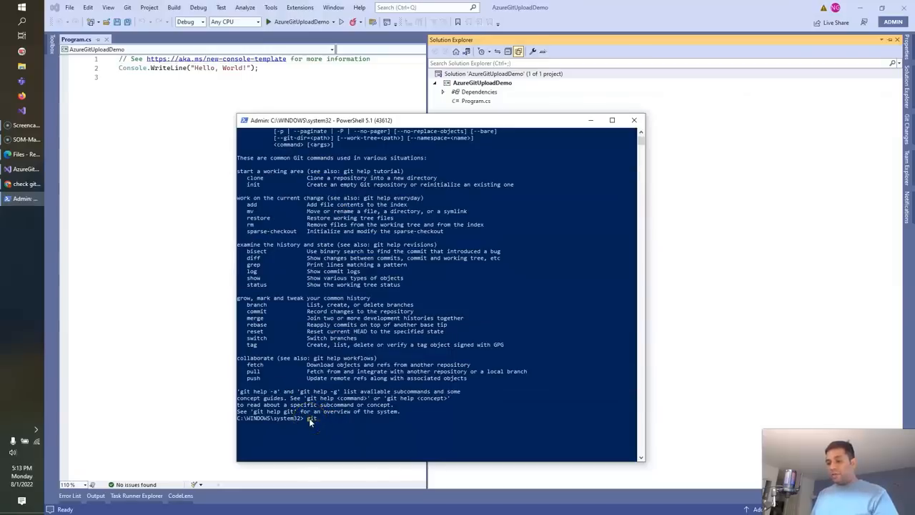
type("--version")
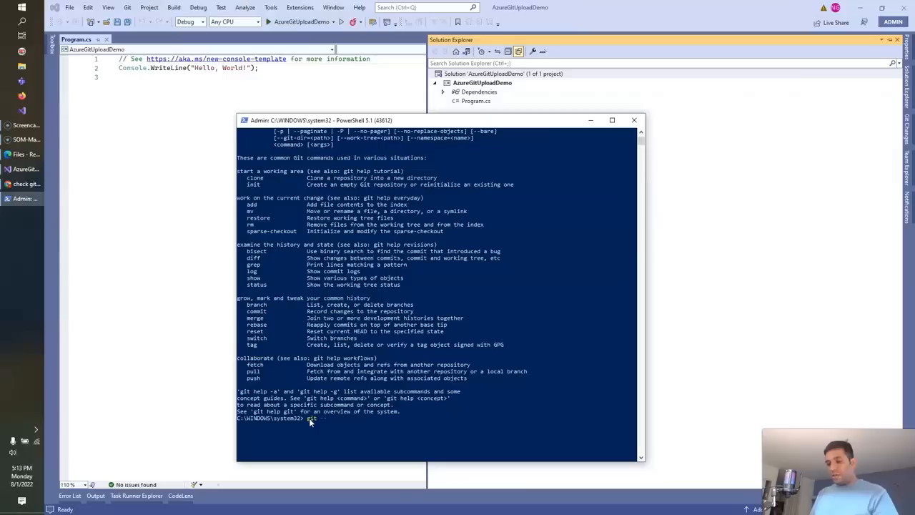
type("--version")
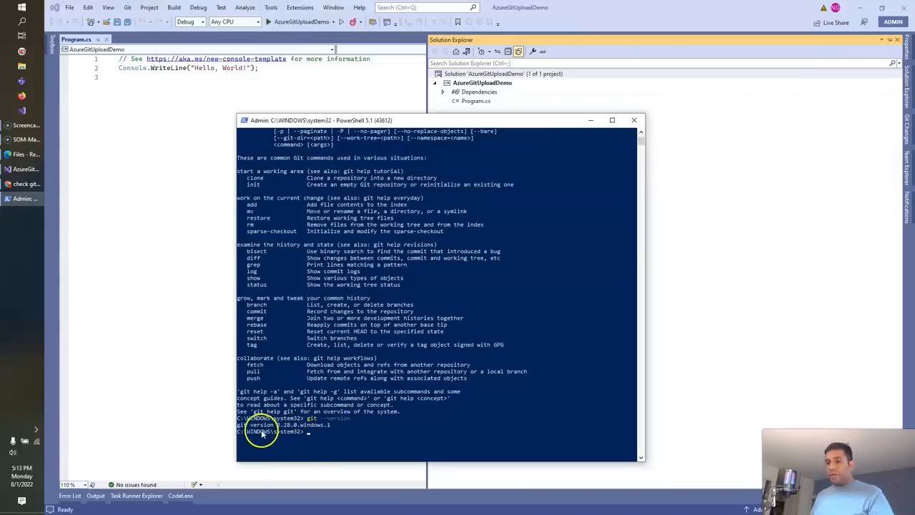
left_click_drag(237, 425, 331, 424)
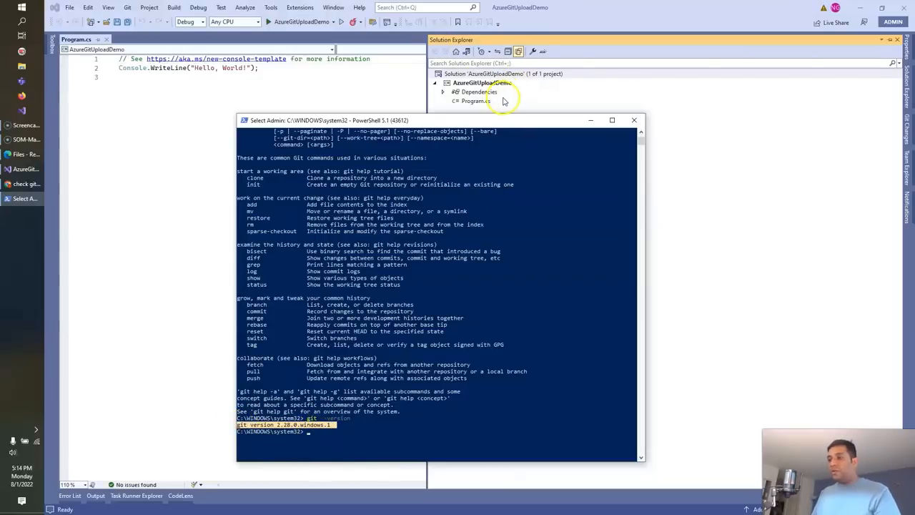
mouse_move(312, 436)
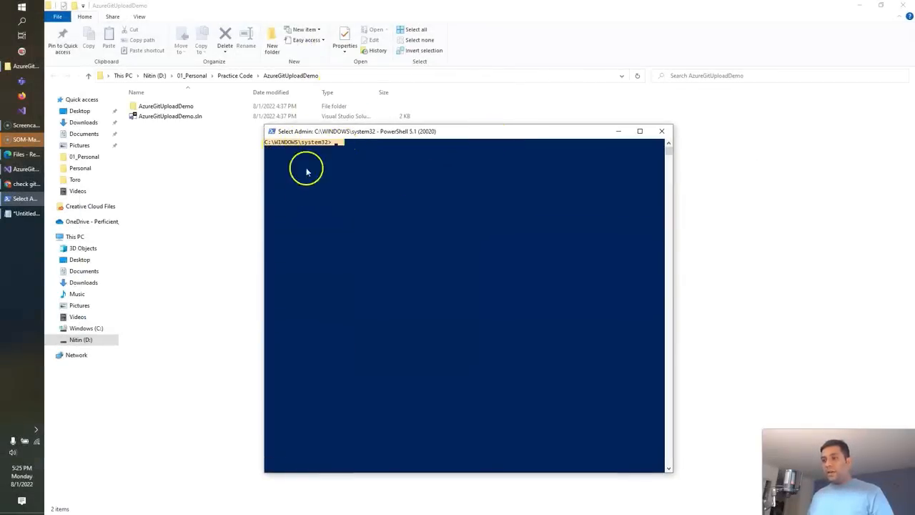
mouse_move(336, 79)
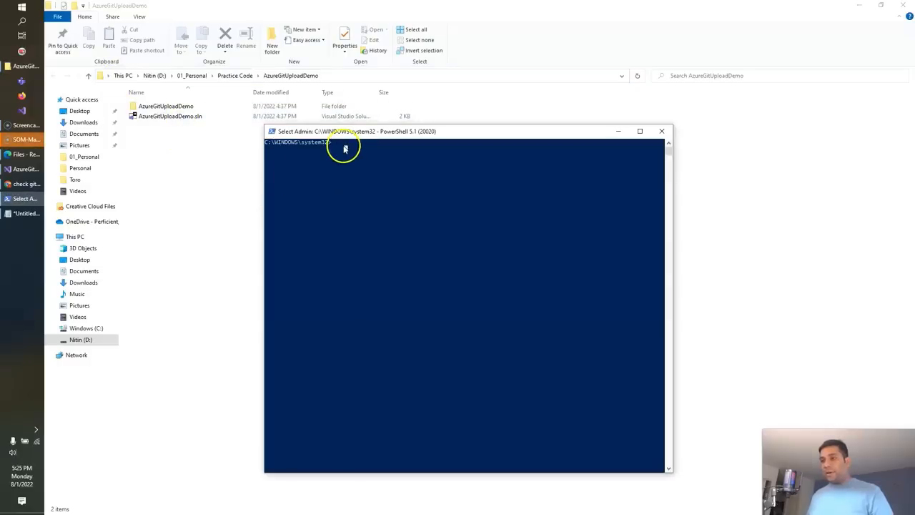
- Change directory to D:\01_Personal\Practice Code\AzureGitUploadDemo
type("cd")
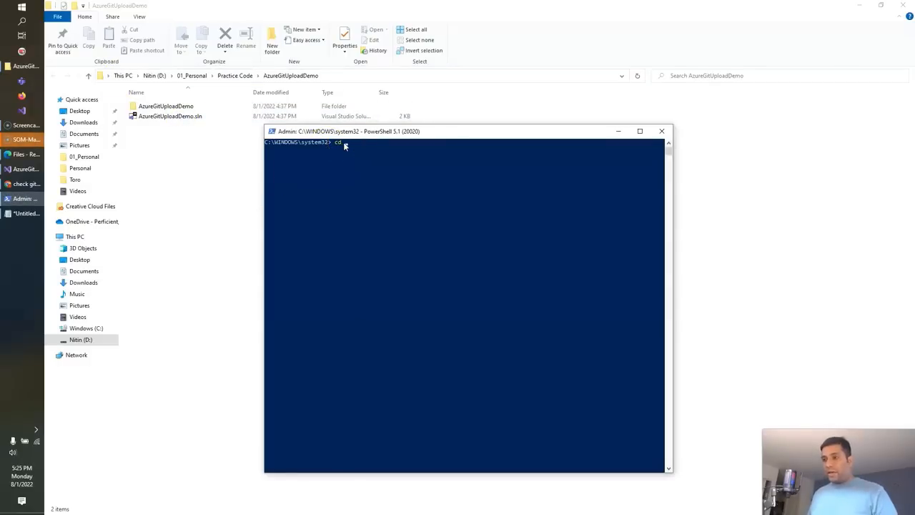
type("D:\\01_Personal\\Practice Code\\AzureGitUploadDemo\"")
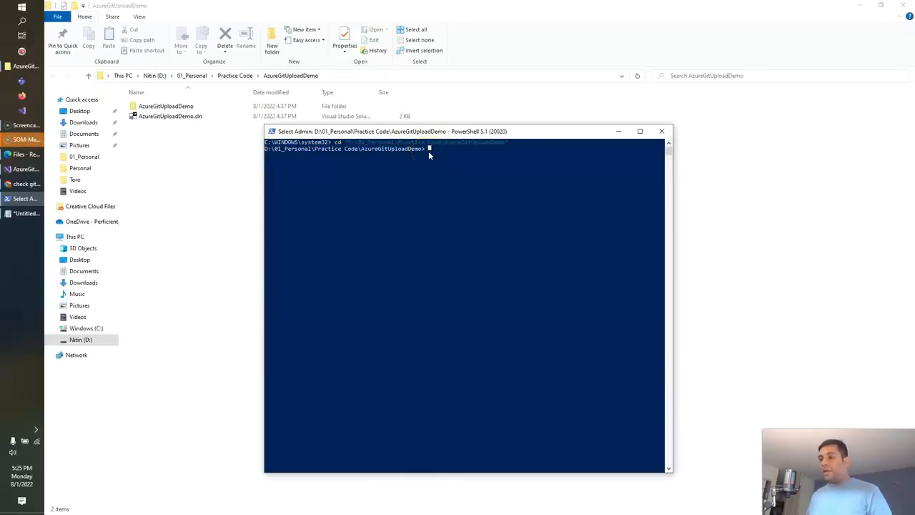
mouse_move(364, 141)
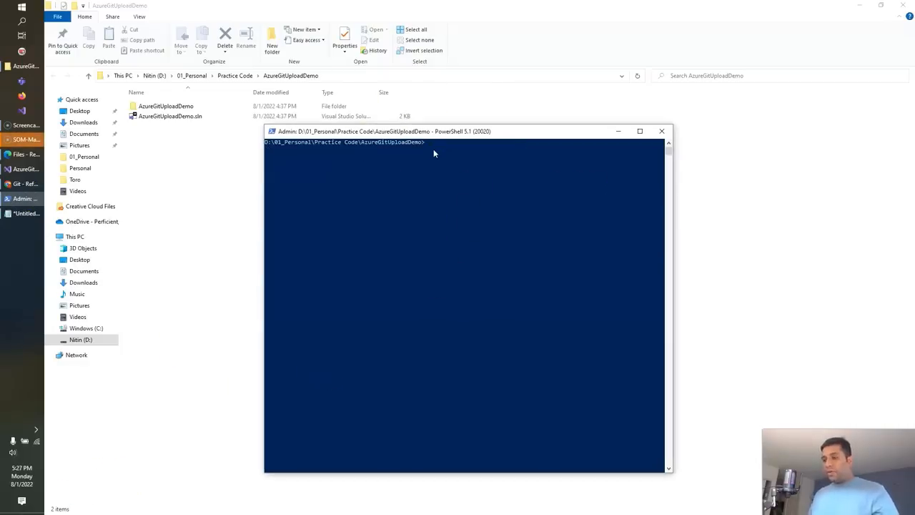
- Run git to list common commands and highlight the init command's description
type("git")
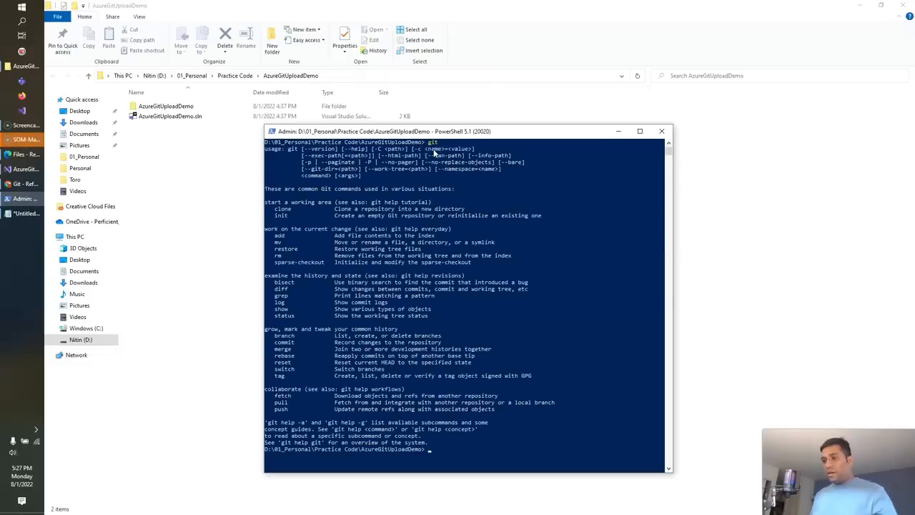
double_click(281, 215)
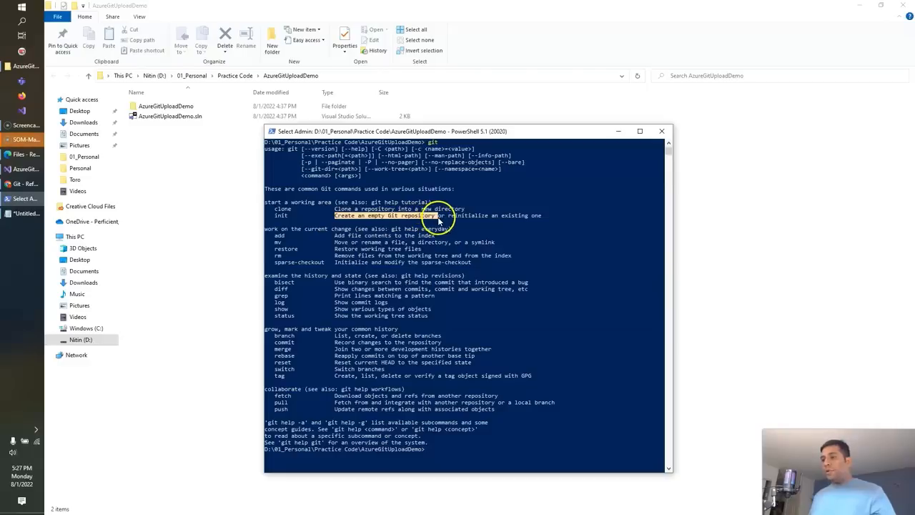
mouse_move(534, 220)
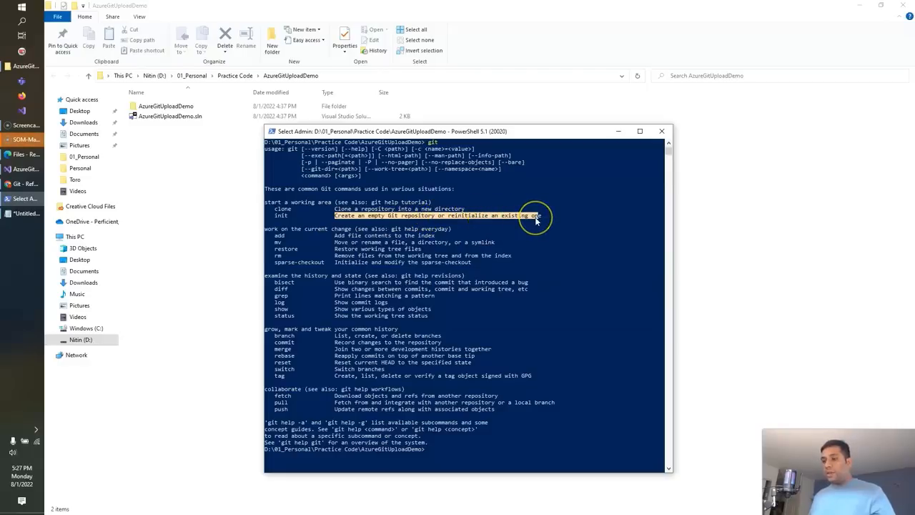
mouse_move(330, 242)
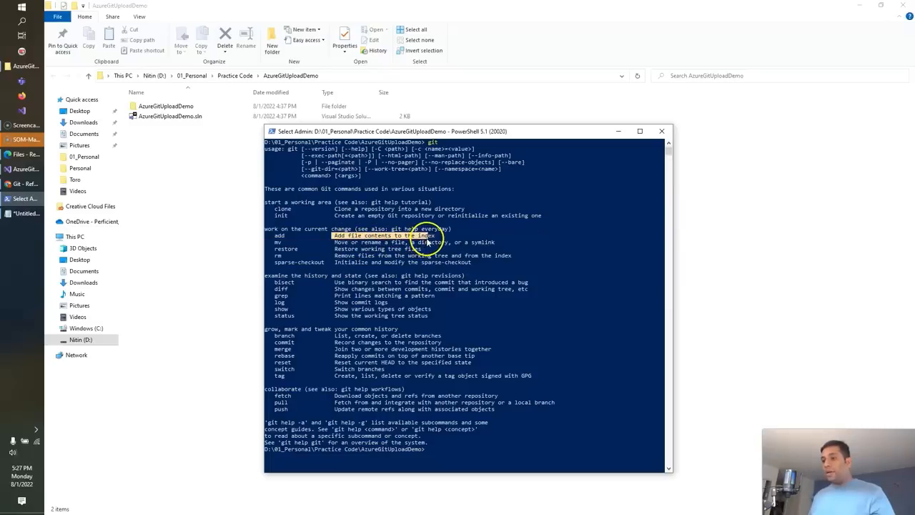
mouse_move(439, 335)
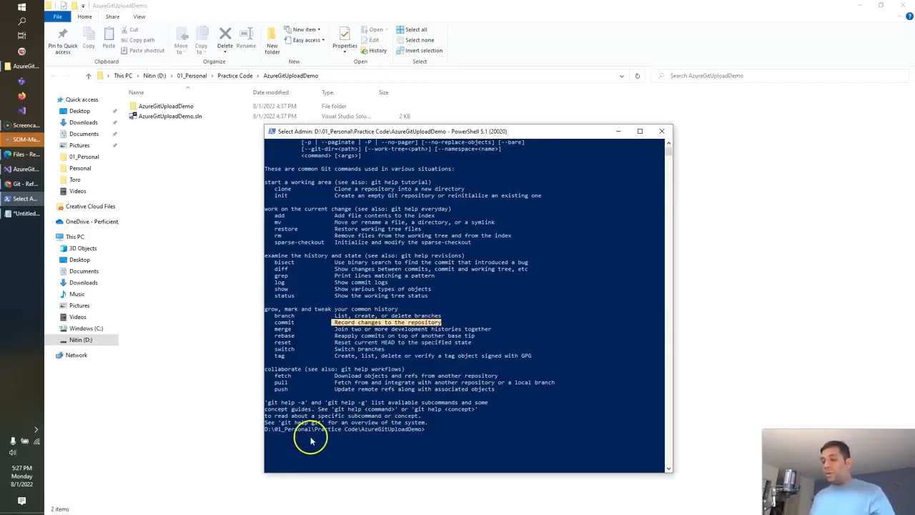
mouse_move(383, 315)
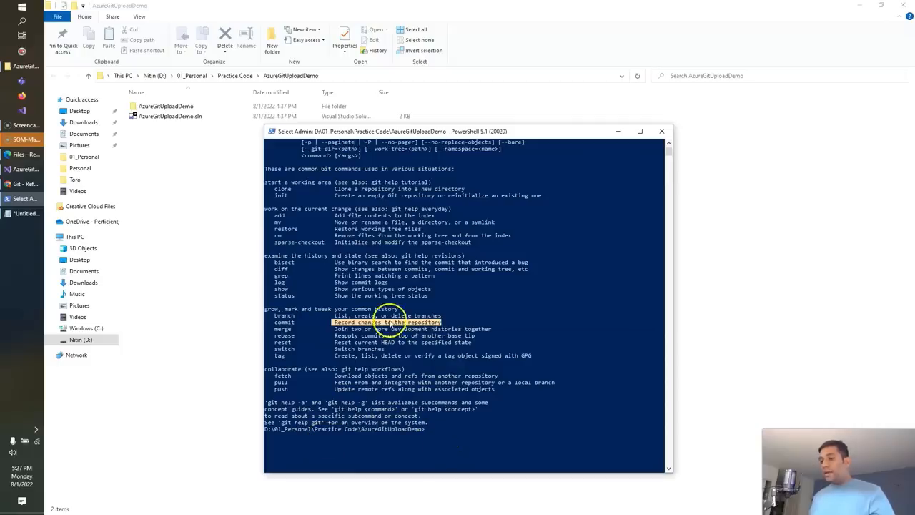
mouse_move(345, 200)
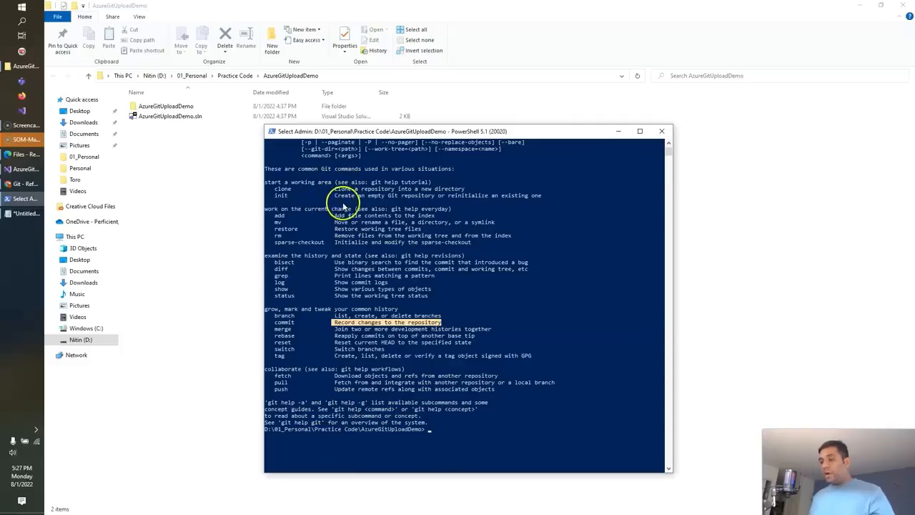
mouse_move(341, 386)
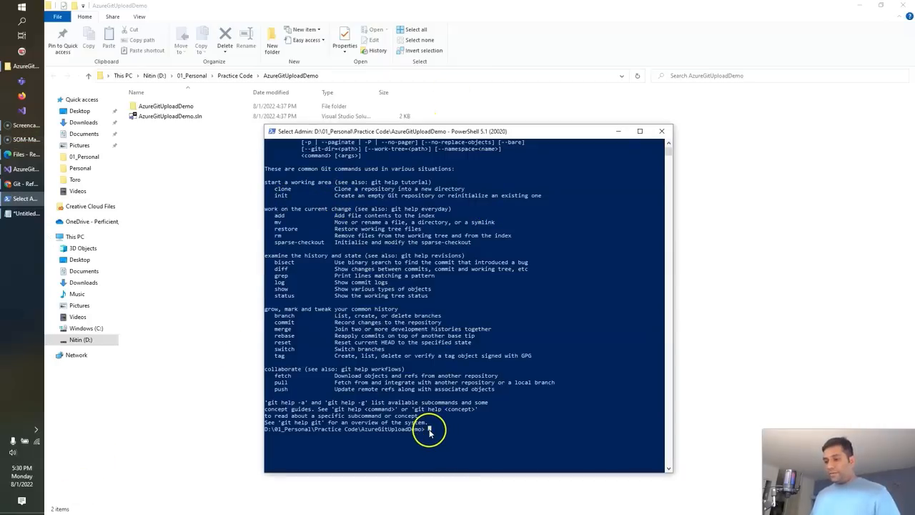
- Initialize a Git repository in the project folder and stage all files
type("git init")
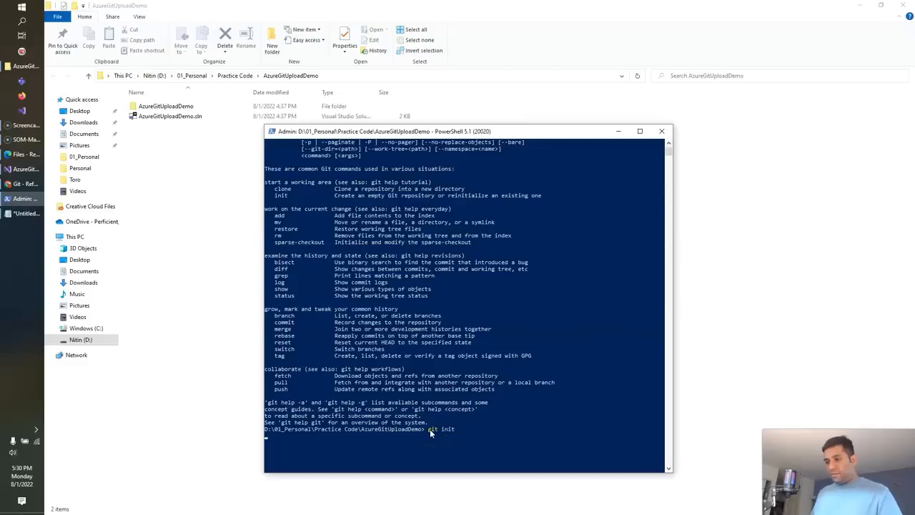
key("Enter")
type("git add .")
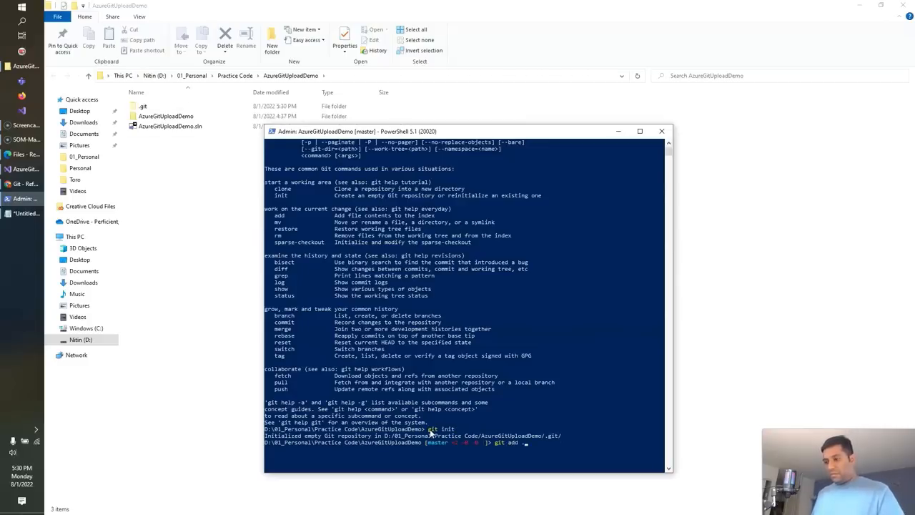
key("Enter")
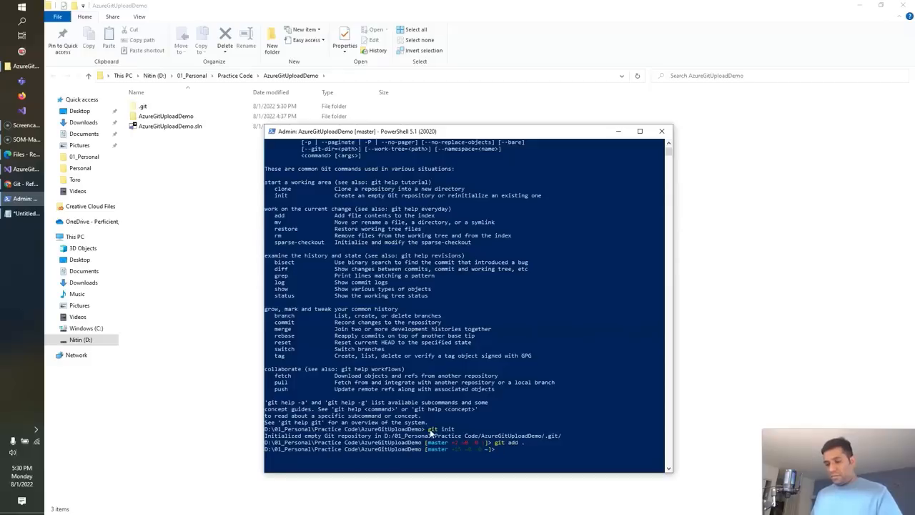
- Commit the staged files with the message "Initial Commit"
type("git commit")
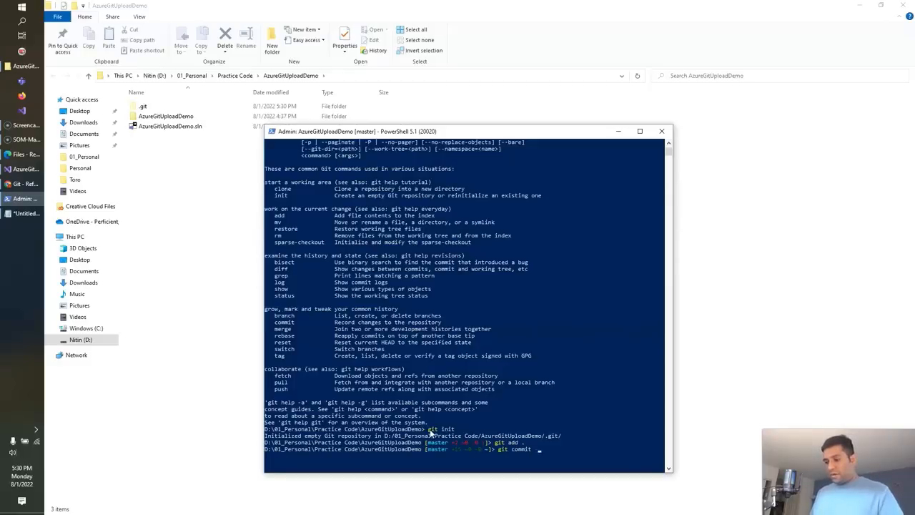
type("-m '")
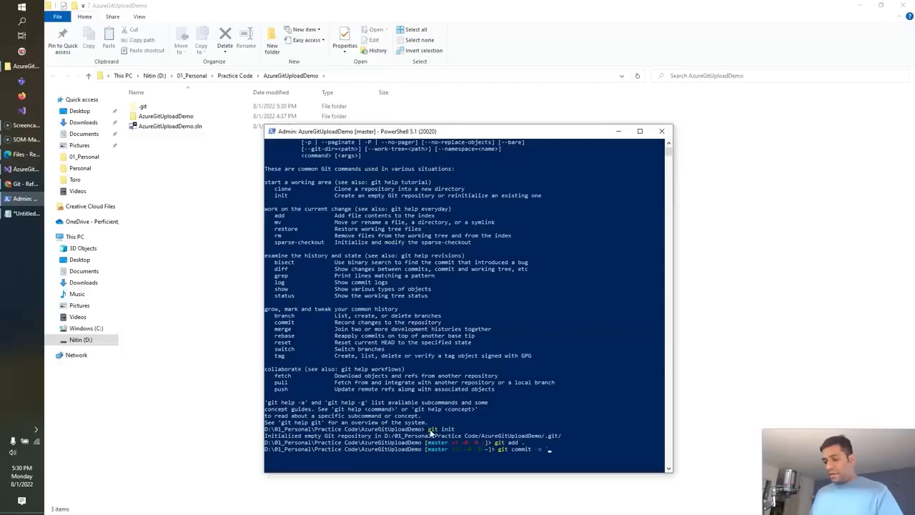
type("\"Initial Commit")
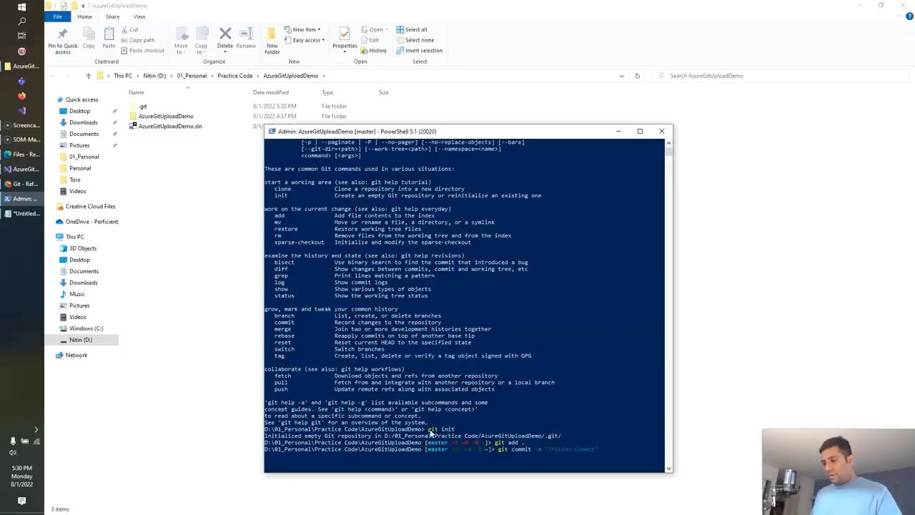
key("Return")
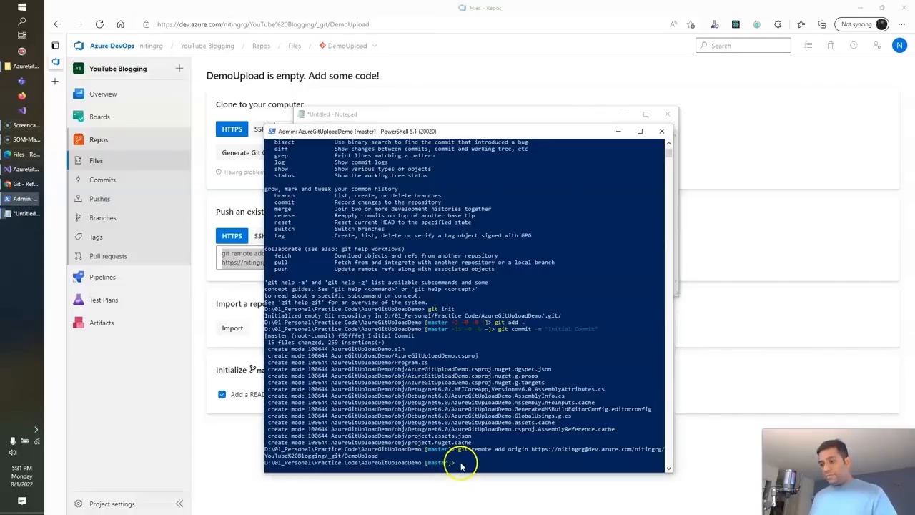
- Push all branches to the DemoUpload origin with git push -u origin --all
type("git push -u origin --all")
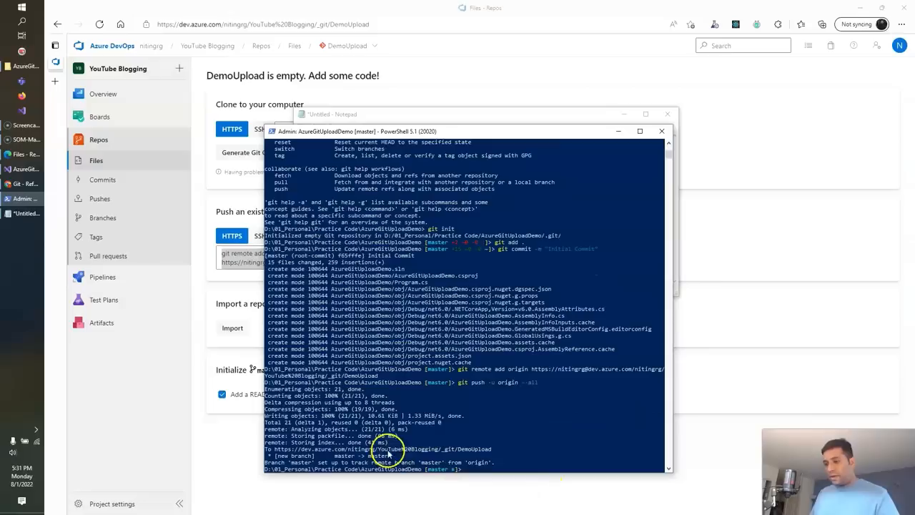
mouse_move(519, 400)
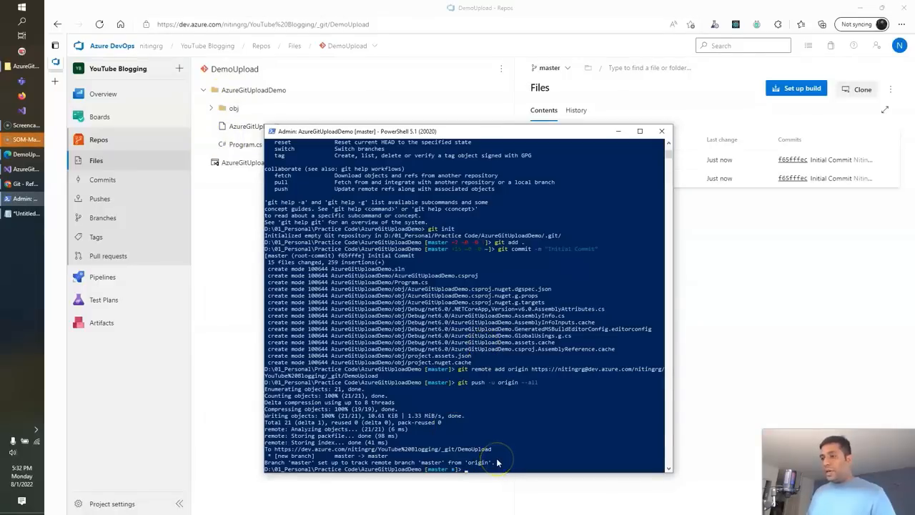
mouse_move(218, 214)
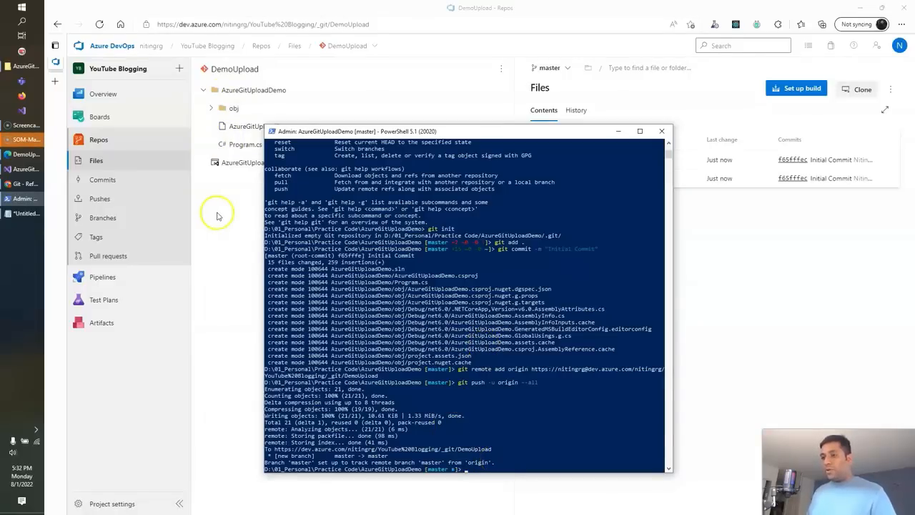